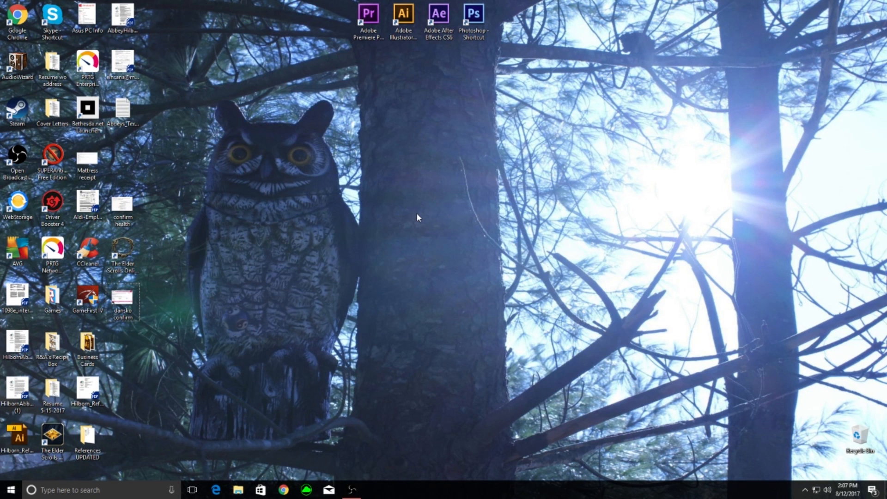
pyautogui.moveTo(398, 227)
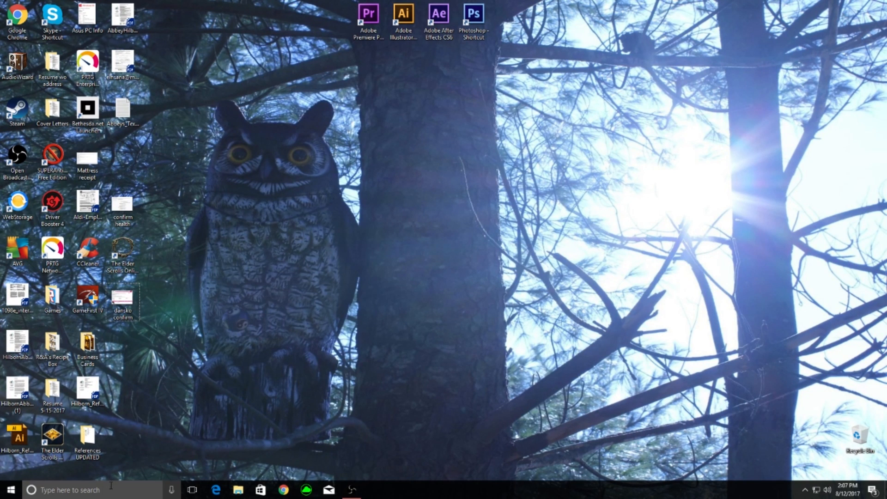
# - Launch the Xbox app from the taskbar to its Home activity feed
pyautogui.click(9, 490)
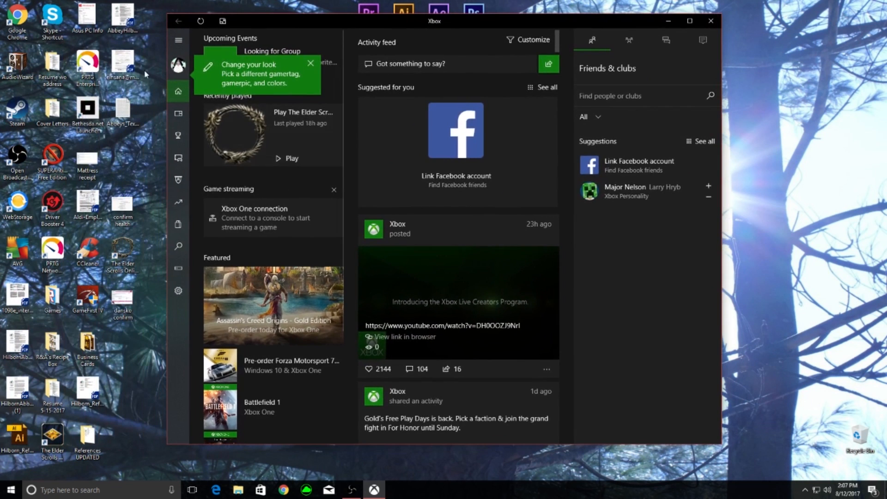
pyautogui.moveTo(293, 478)
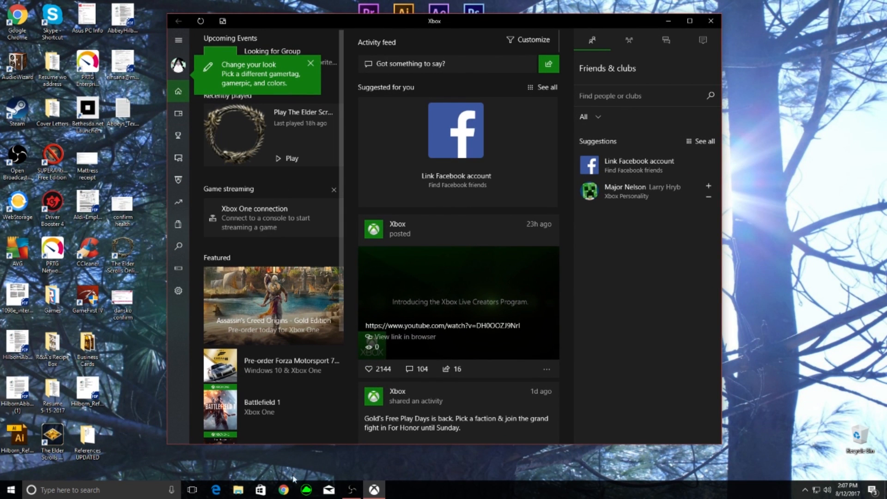
# - Summon the Game bar over Chrome's new tab, confirming the browser is a game
pyautogui.click(283, 494)
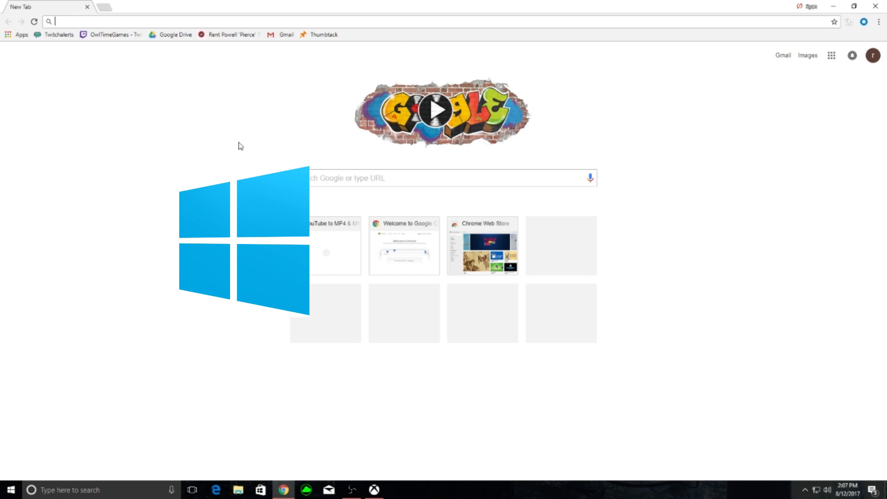
pyautogui.press('win+g')
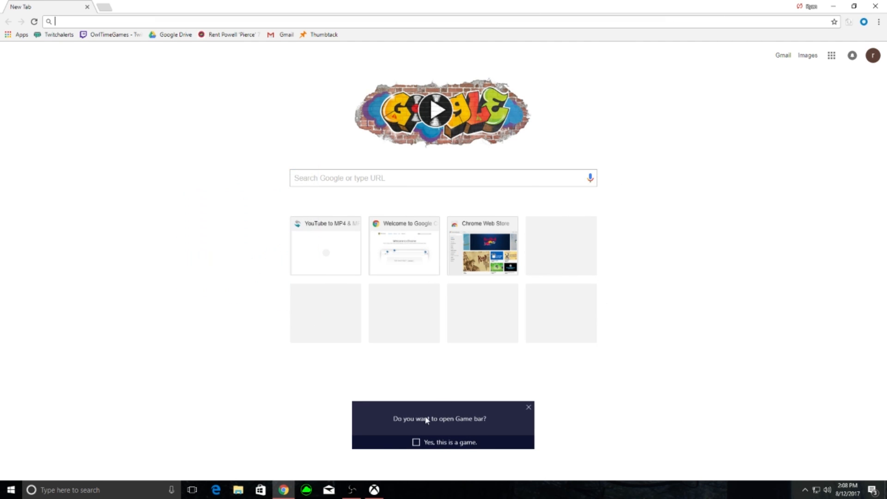
pyautogui.moveTo(466, 428)
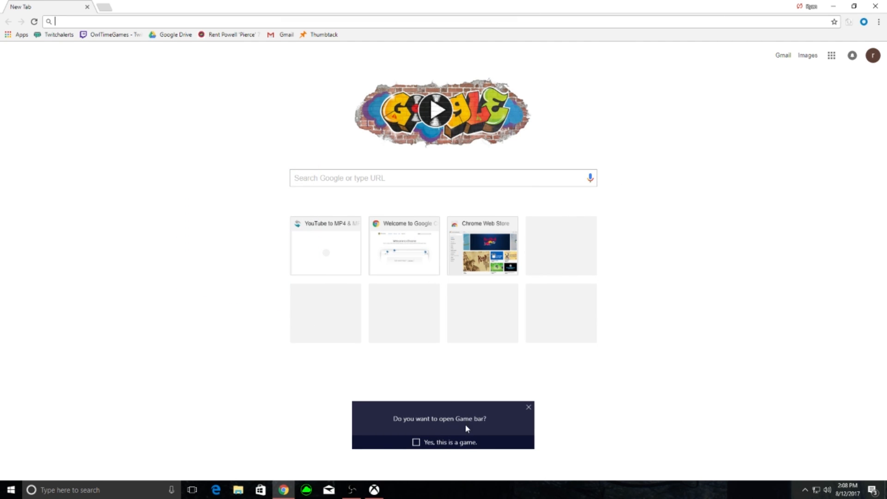
pyautogui.moveTo(418, 447)
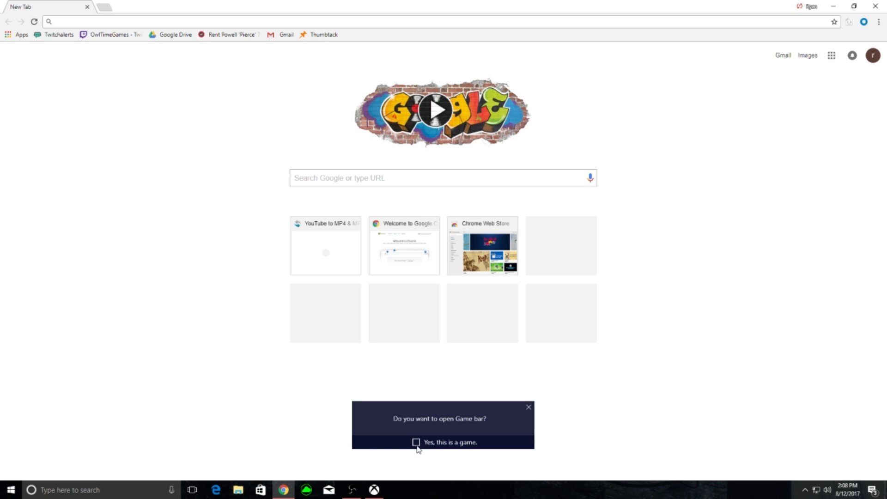
pyautogui.click(527, 406)
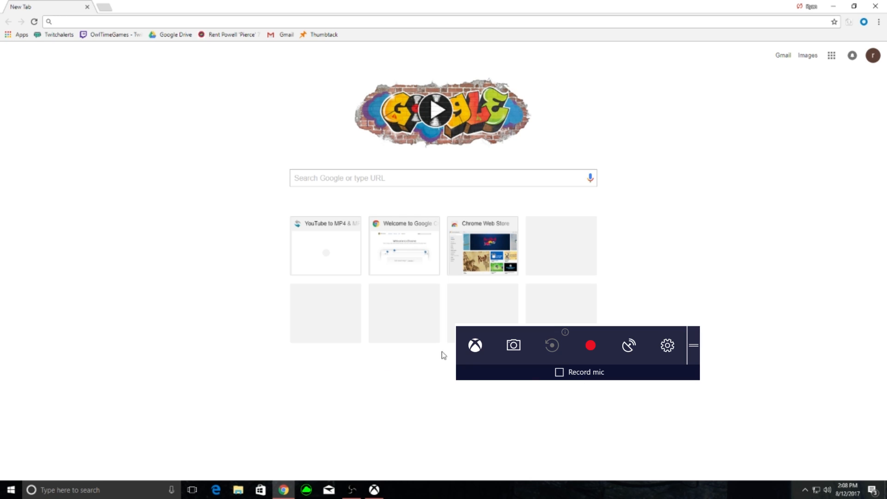
# - Record Chrome while searching Google Images for 'hello there' and previewing one result
pyautogui.click(590, 345)
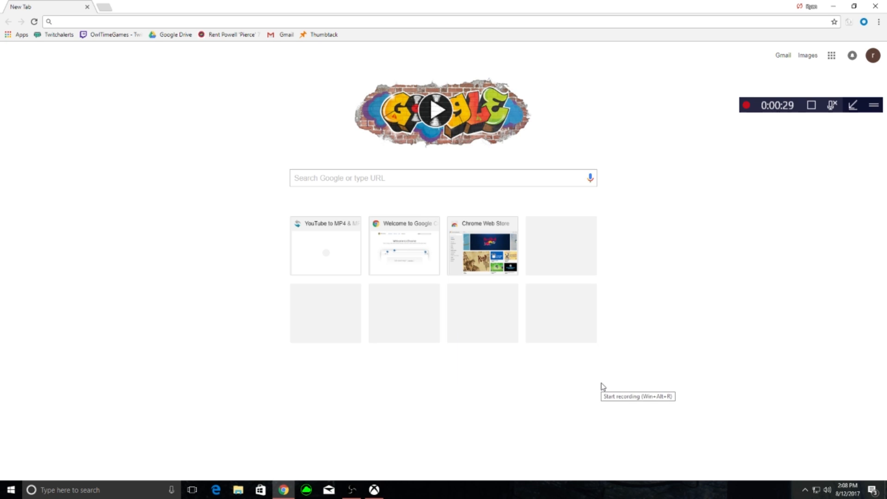
pyautogui.moveTo(711, 347)
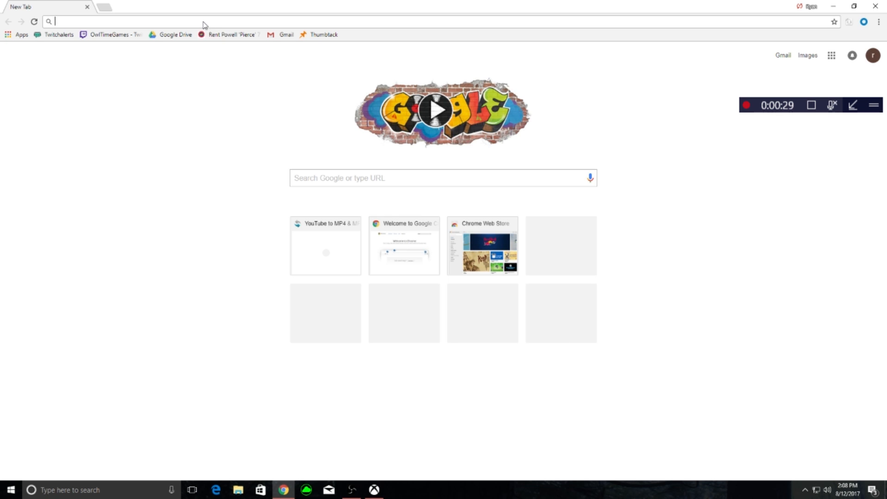
pyautogui.write('hello there')
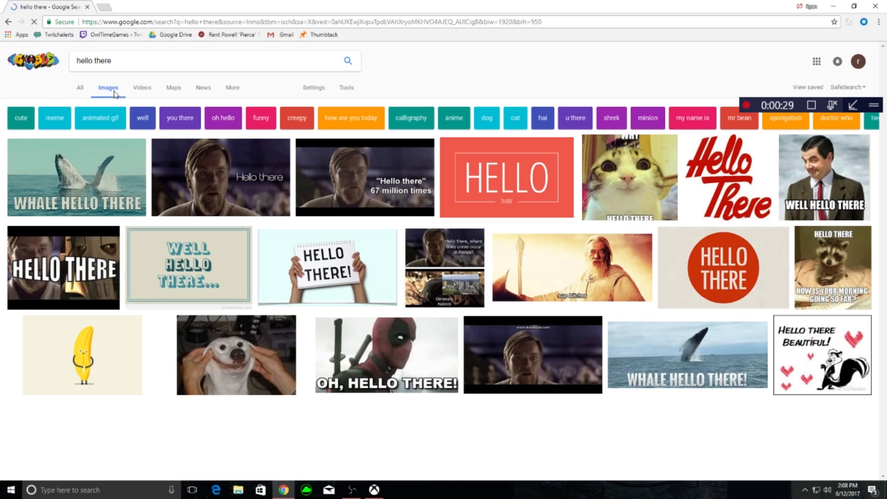
pyautogui.click(220, 177)
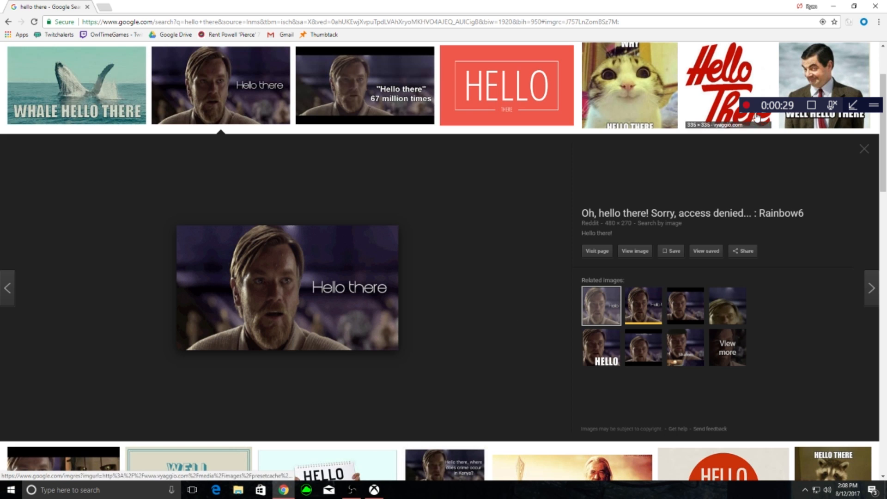
pyautogui.moveTo(812, 119)
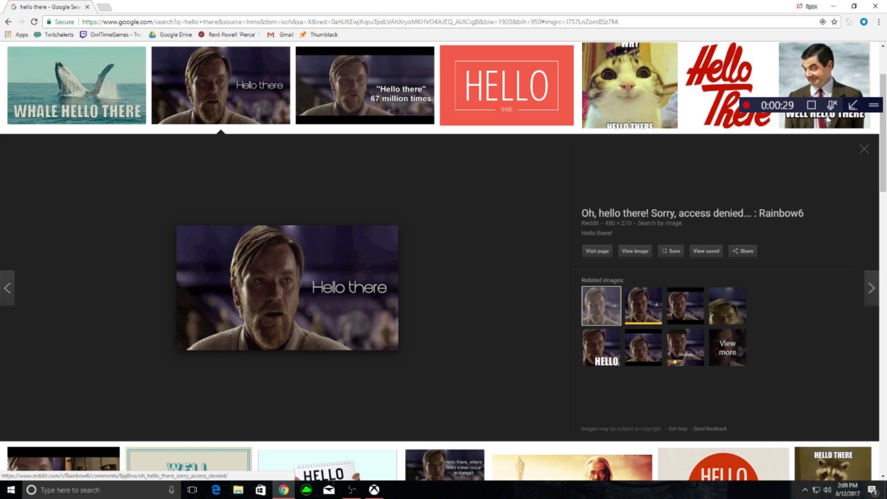
pyautogui.moveTo(874, 6)
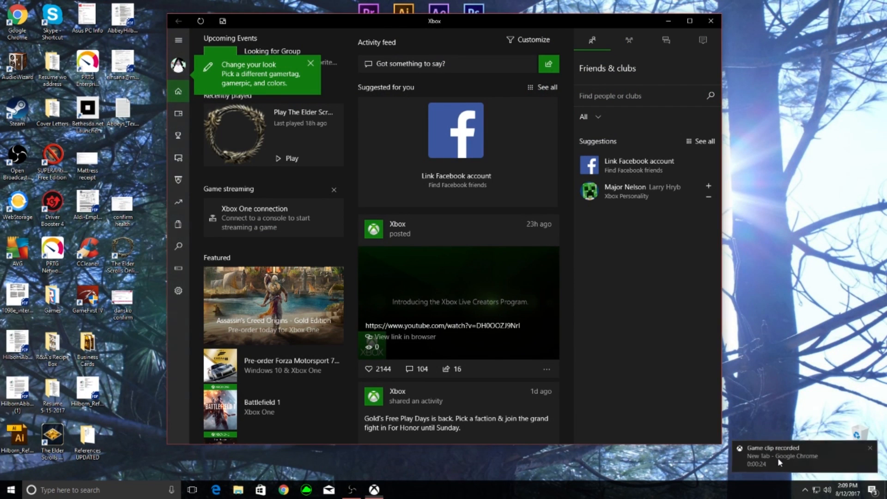
# - Play the New Tab clip in Game DVR captures, then open its Captures folder
pyautogui.click(177, 157)
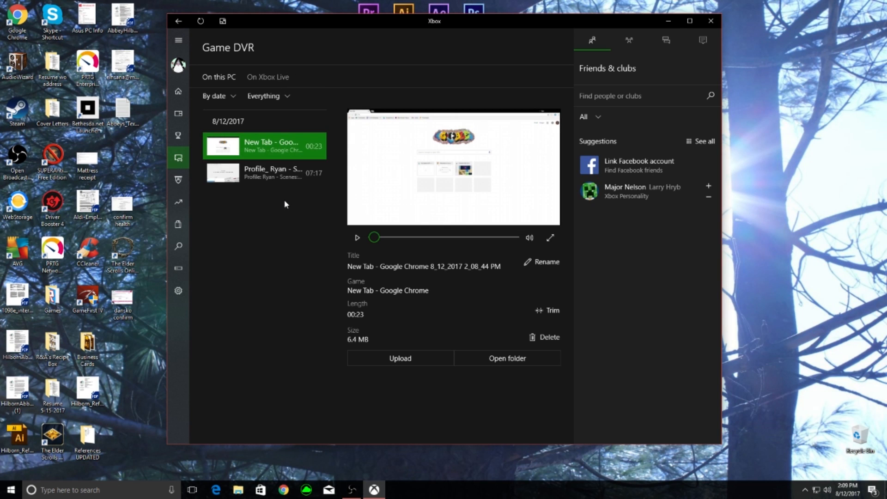
pyautogui.moveTo(509, 84)
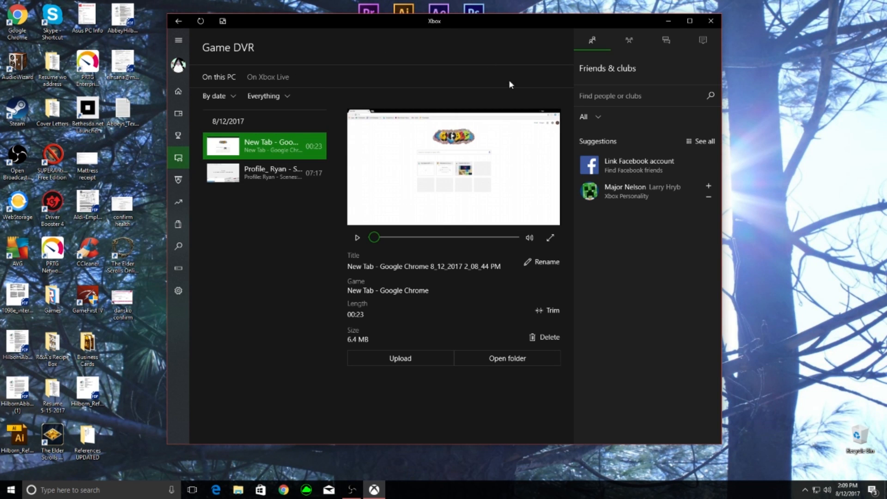
pyautogui.moveTo(360, 368)
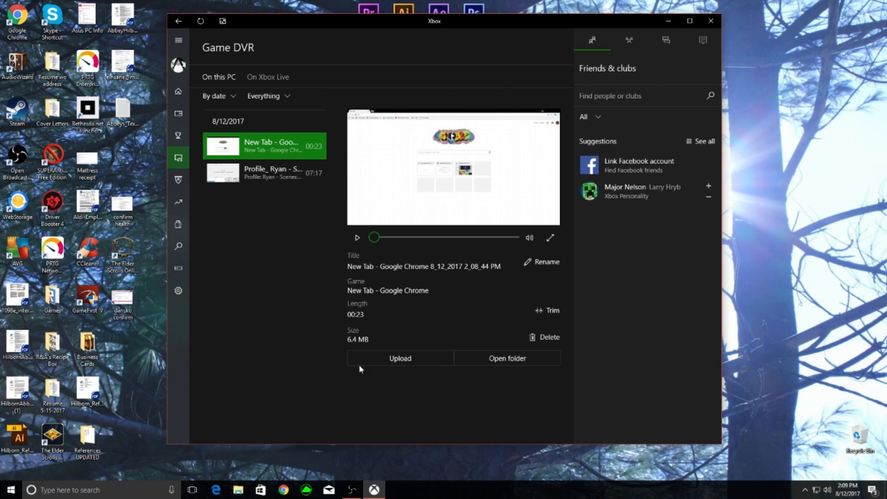
pyautogui.click(357, 237)
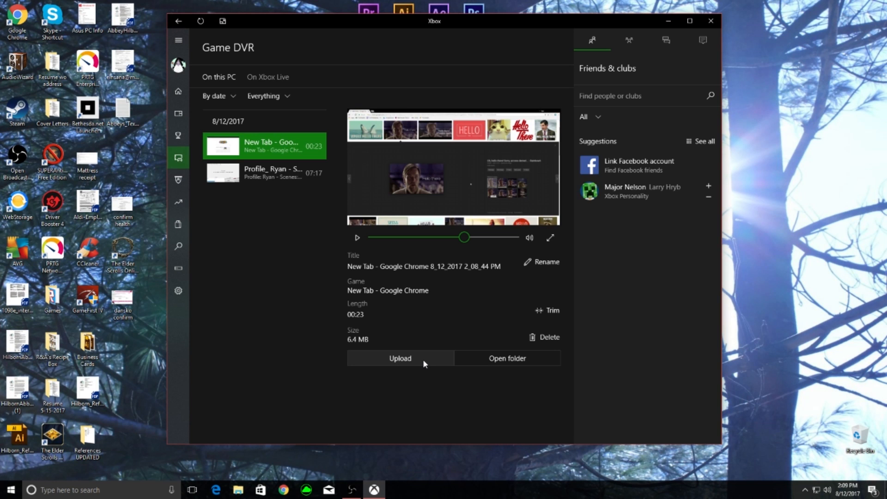
pyautogui.moveTo(496, 366)
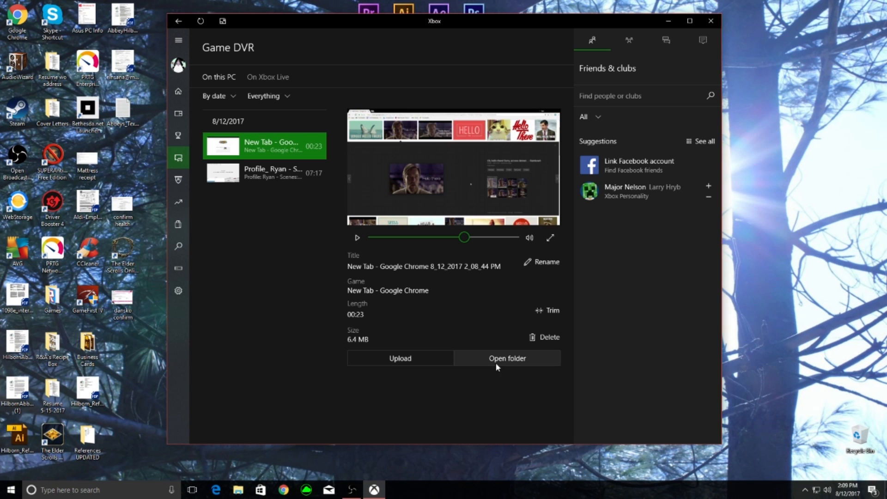
pyautogui.click(507, 358)
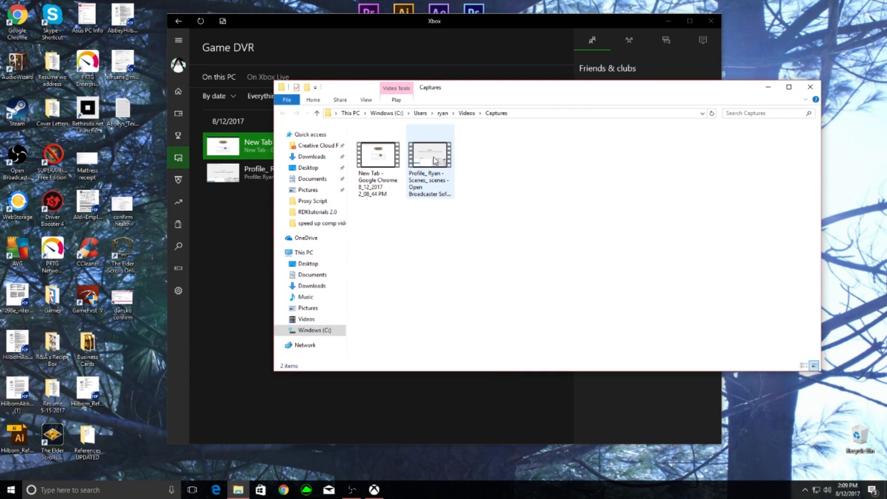
# - Switch the Captures folder to Details view and select the New Tab Chrome clip
pyautogui.click(429, 153)
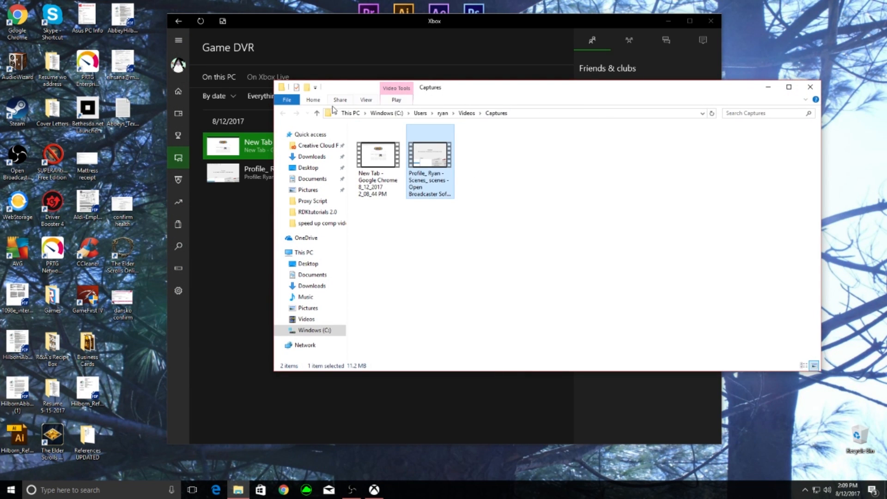
pyautogui.click(366, 99)
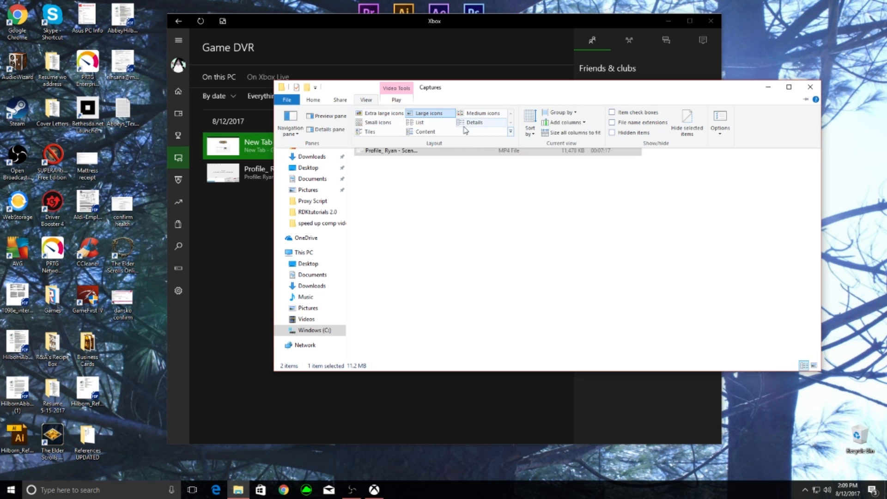
pyautogui.rightClick(481, 170)
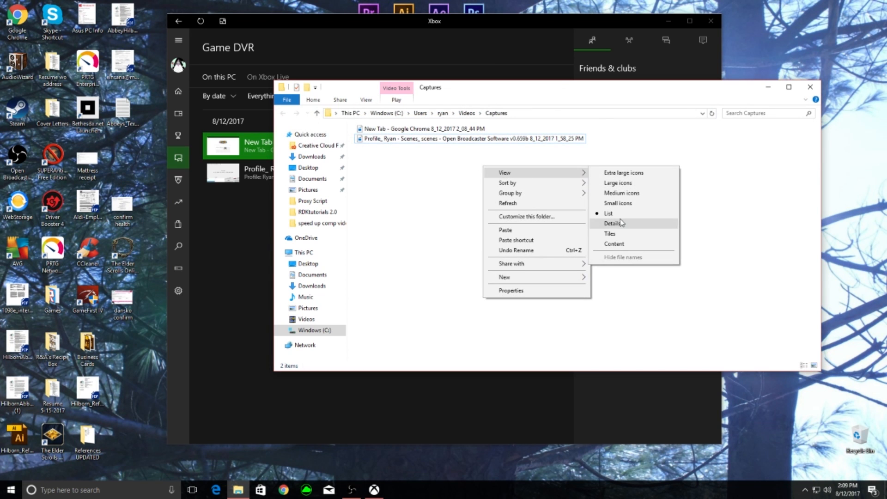
pyautogui.click(613, 223)
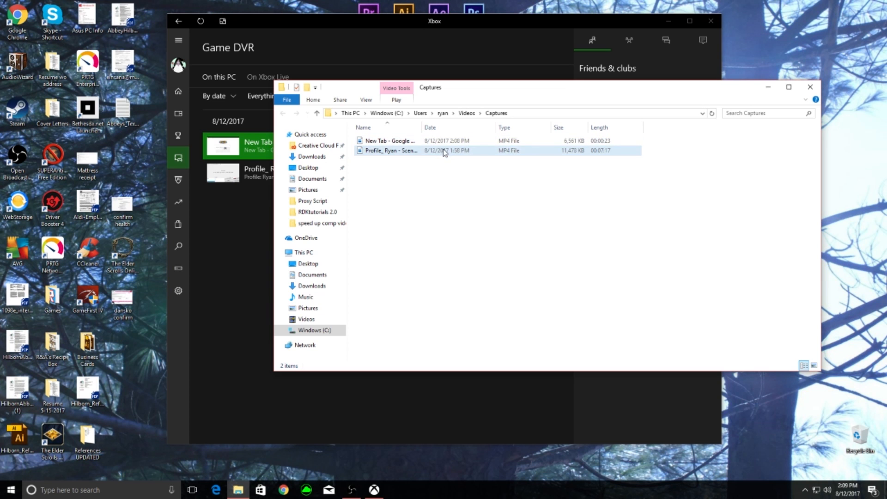
pyautogui.click(389, 140)
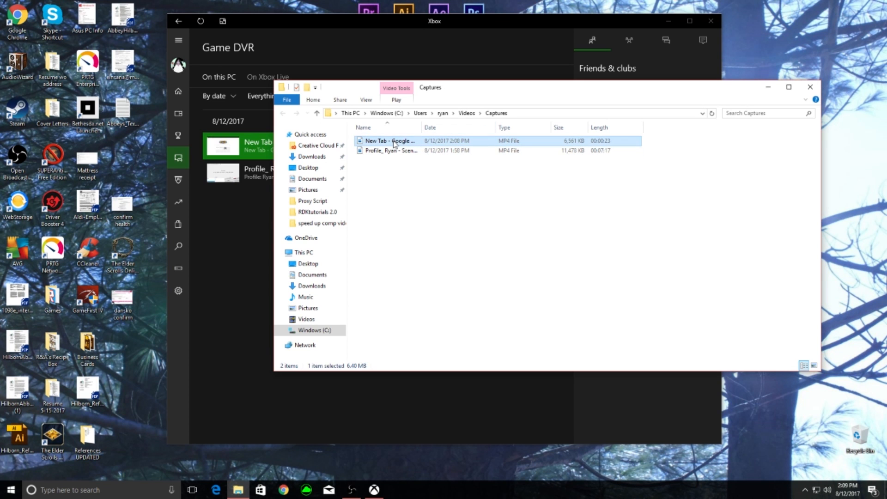
# - Open the New Tab - Google Chrome MP4 in Movies & TV
pyautogui.doubleClick(389, 141)
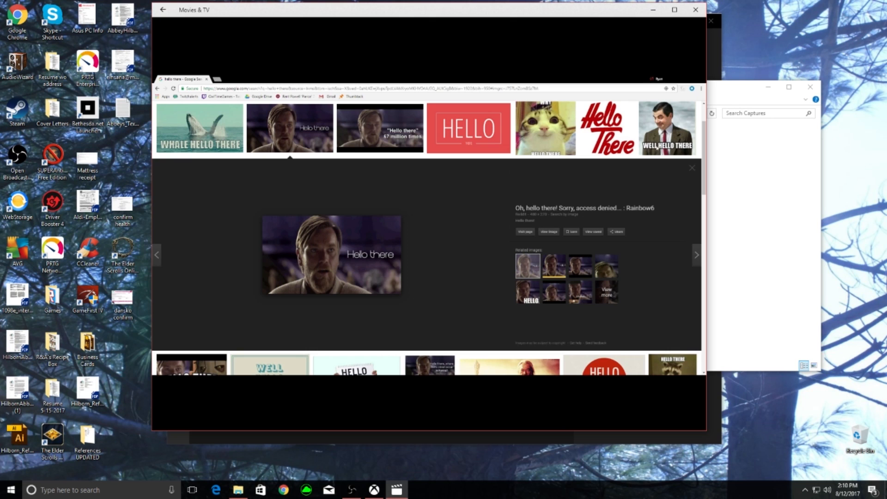
pyautogui.moveTo(657, 171)
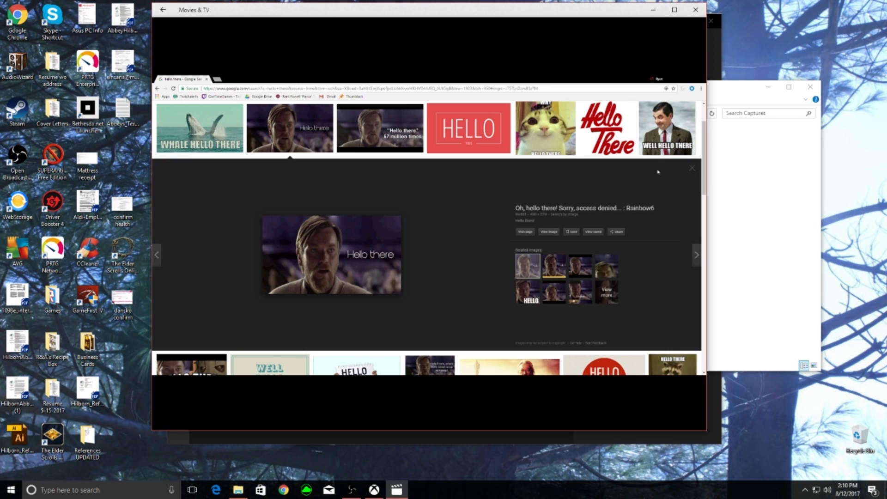